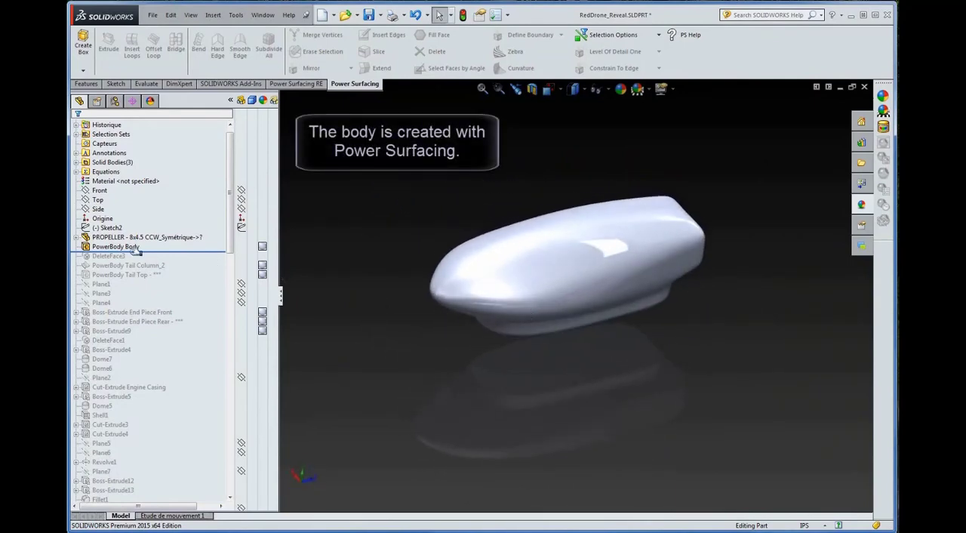
# Review the fuselage PowerBody's control mesh, then roll the tree forward to add the tail column and tail top.
pyautogui.doubleClick(115, 247)
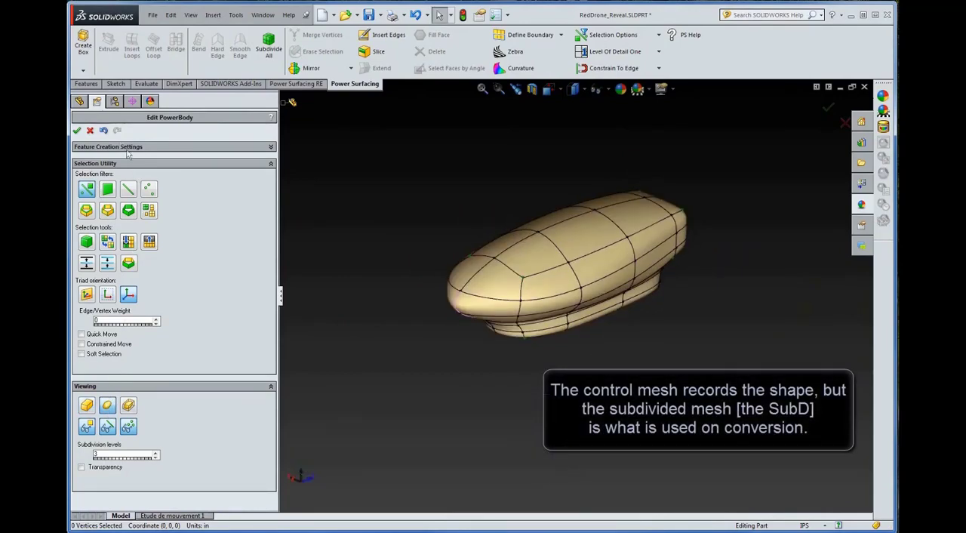
pyautogui.click(77, 130)
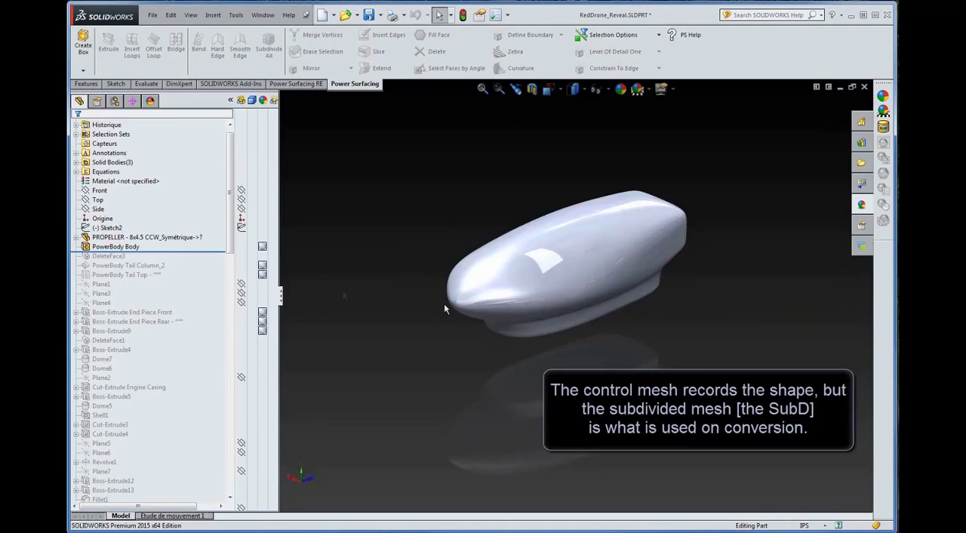
pyautogui.click(105, 125)
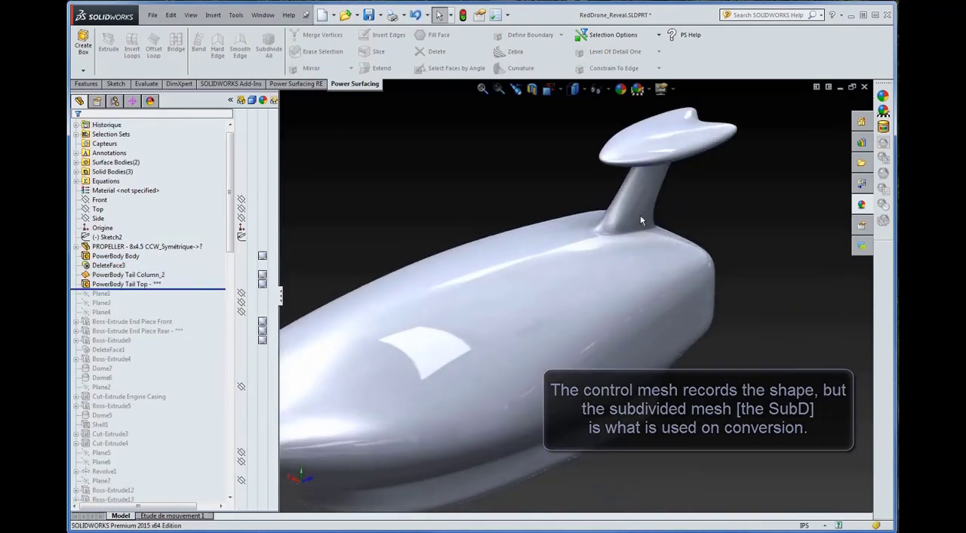
# Inspect the tail column body, then roll forward past the front and rear end-piece extrusions.
pyautogui.click(128, 274)
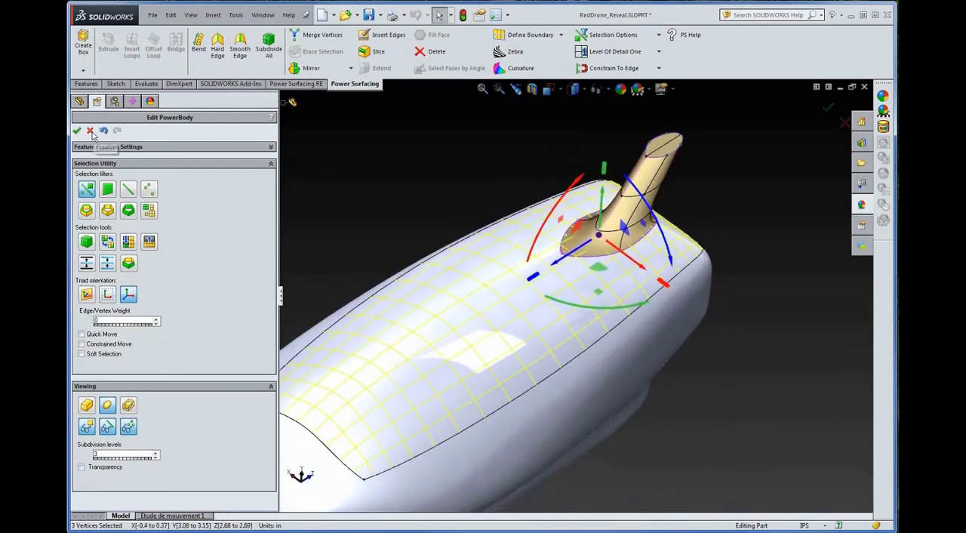
pyautogui.click(76, 130)
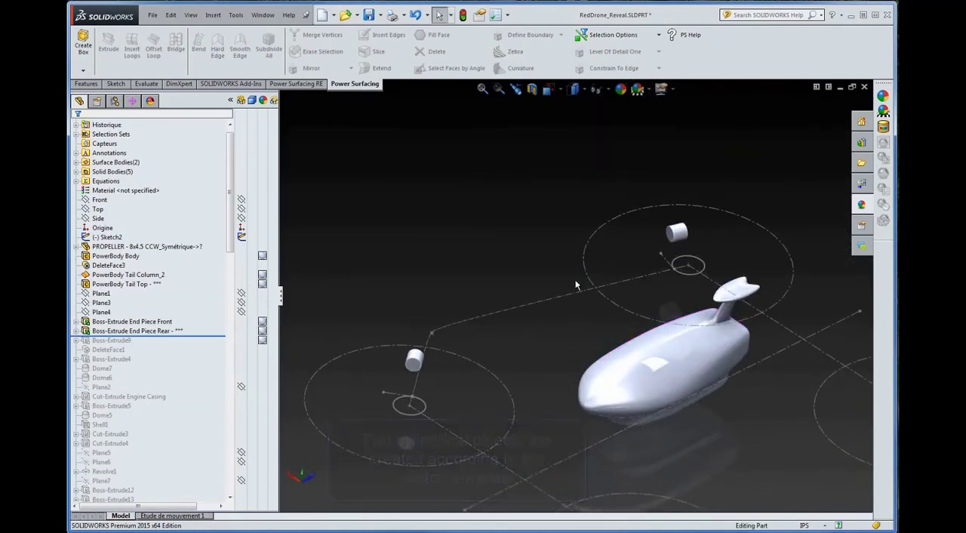
# Zoom in on the arm reaching toward an end piece.
pyautogui.scroll(-3)
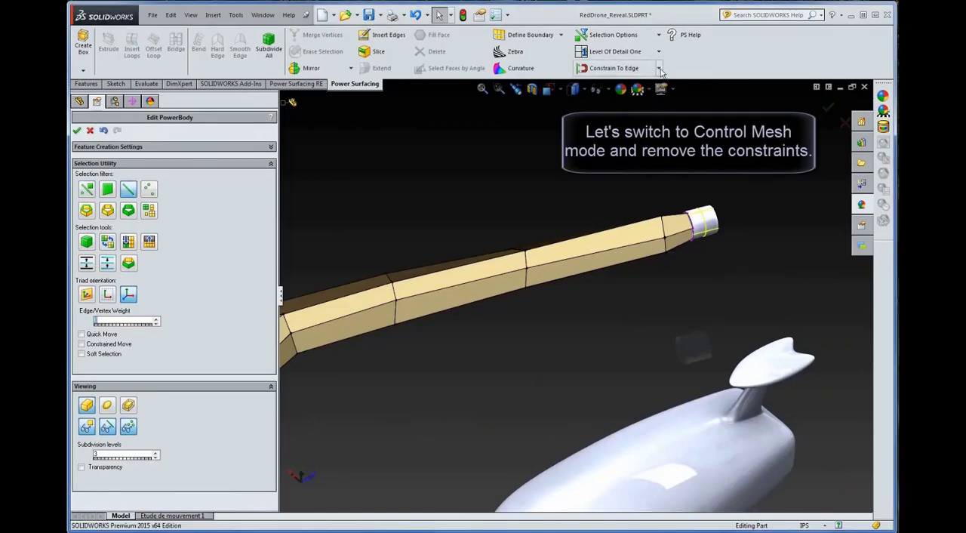
# Clear the arm's constraints and constrain its end edges to the end piece's imported cylindrical face.
pyautogui.click(659, 68)
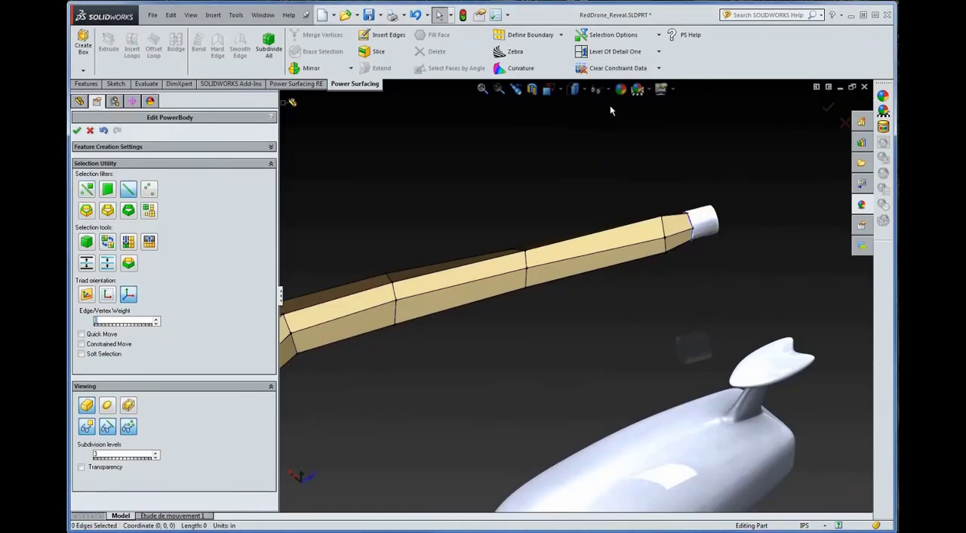
pyautogui.click(687, 227)
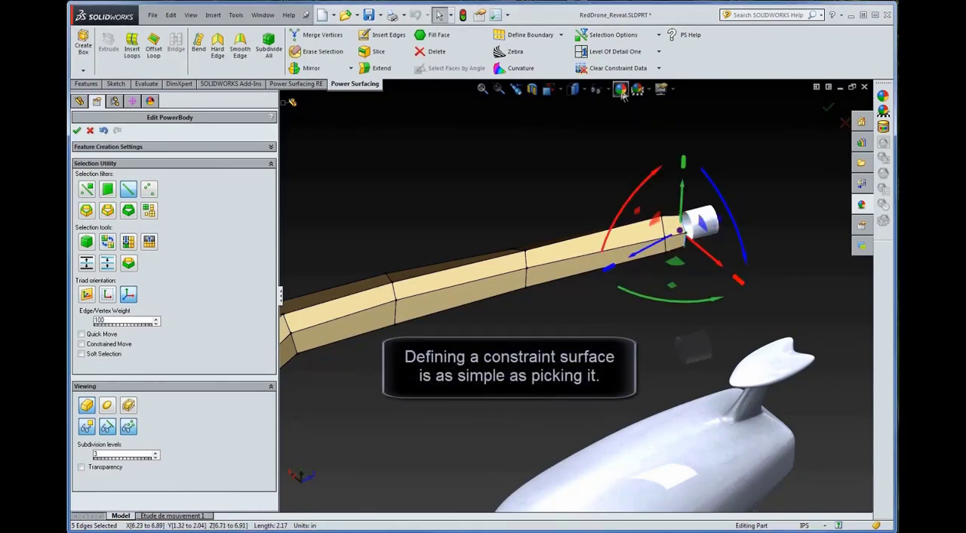
pyautogui.click(621, 89)
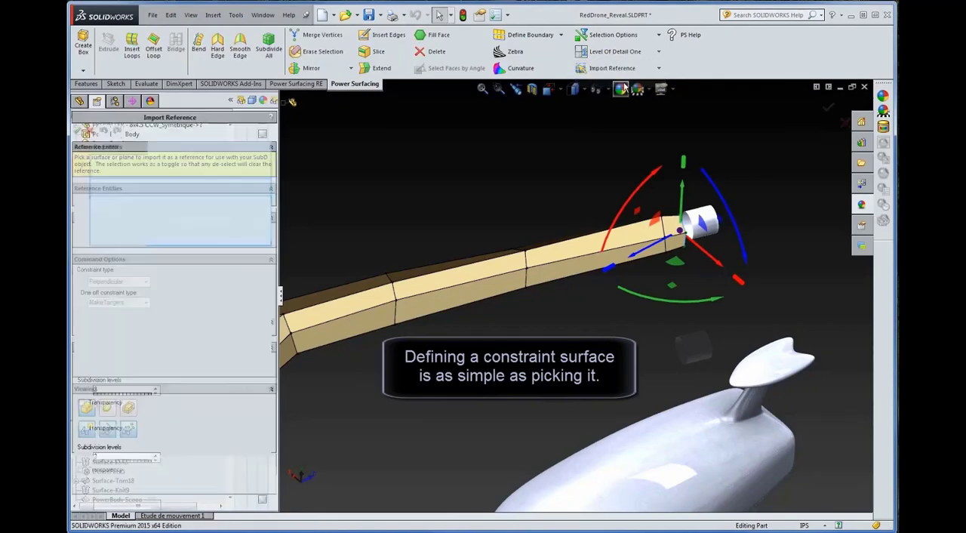
pyautogui.click(701, 222)
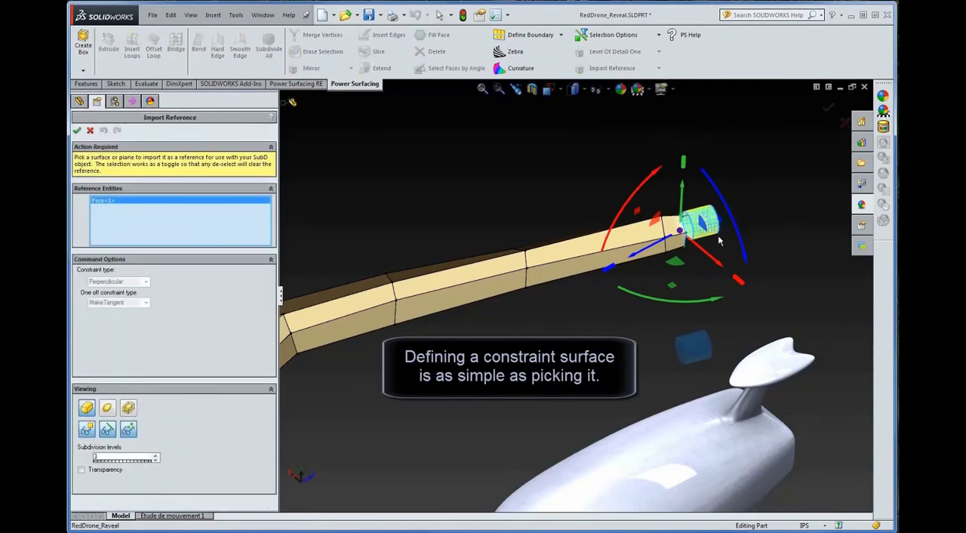
pyautogui.click(76, 130)
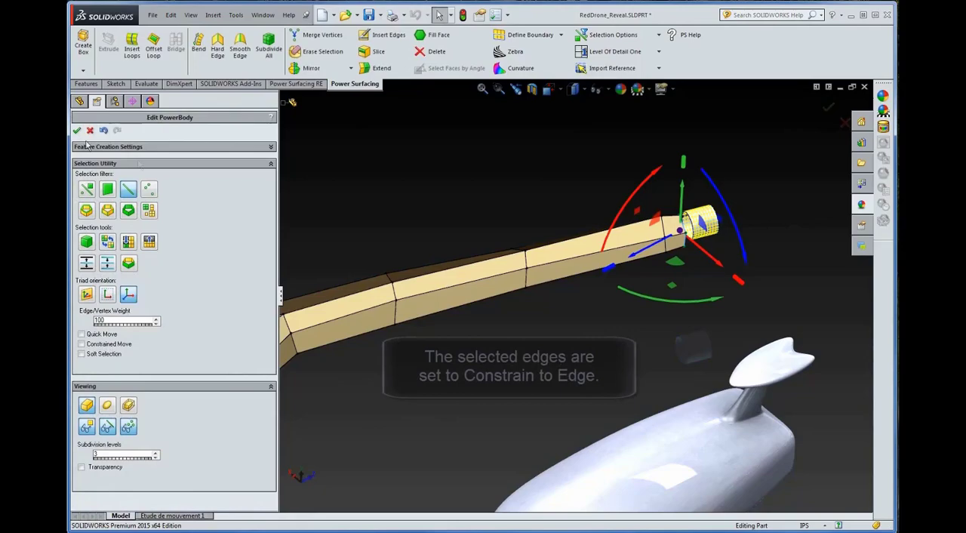
pyautogui.click(657, 68)
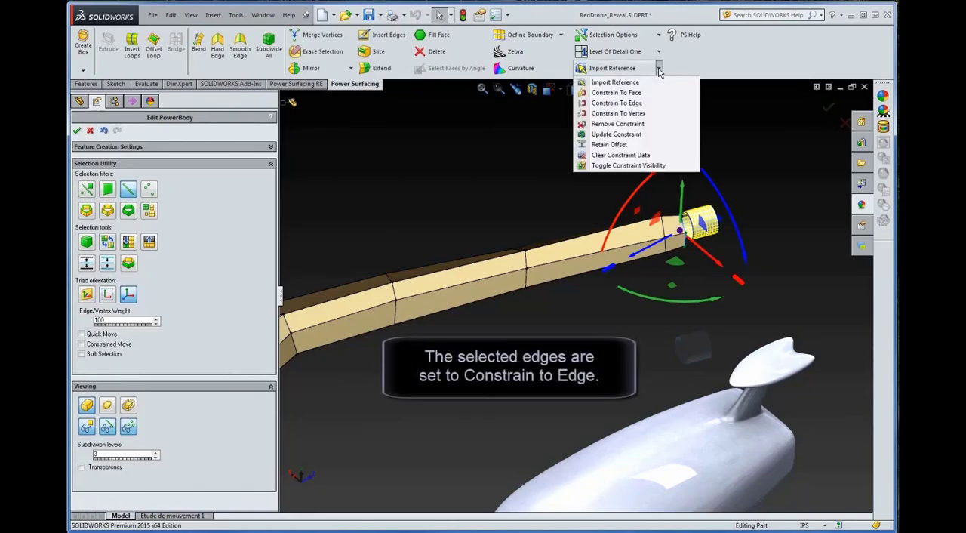
pyautogui.click(617, 103)
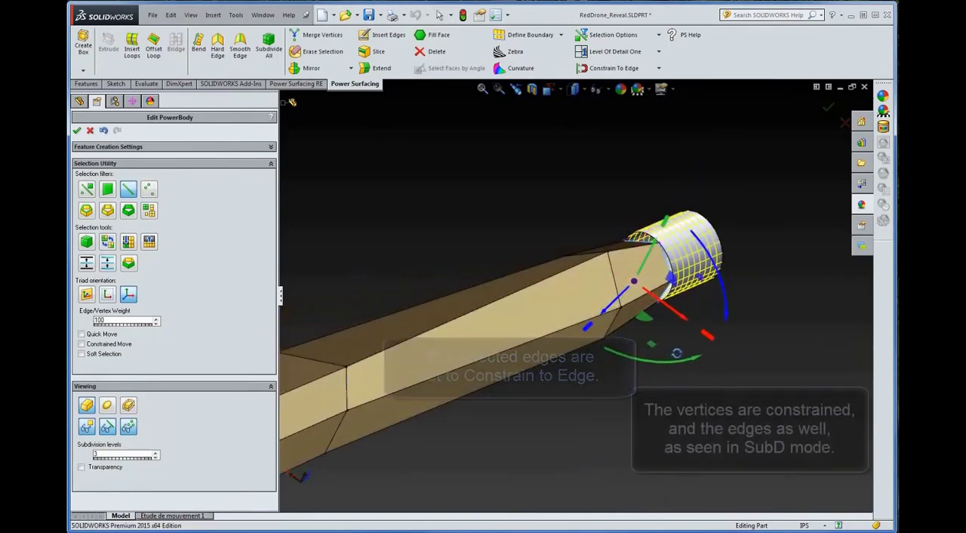
pyautogui.click(107, 405)
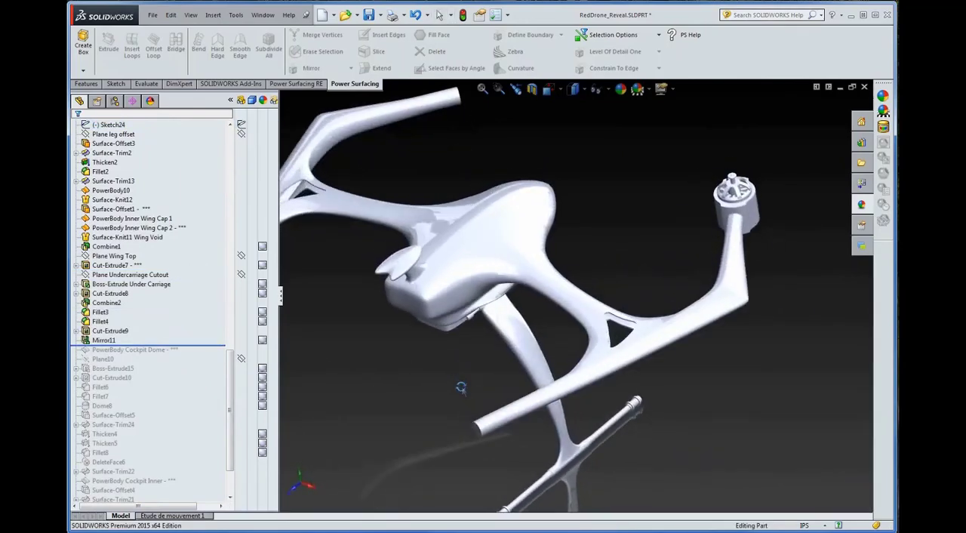
# Roll the tree forward through the cockpit features and the final Mirror14.
pyautogui.click(584, 89)
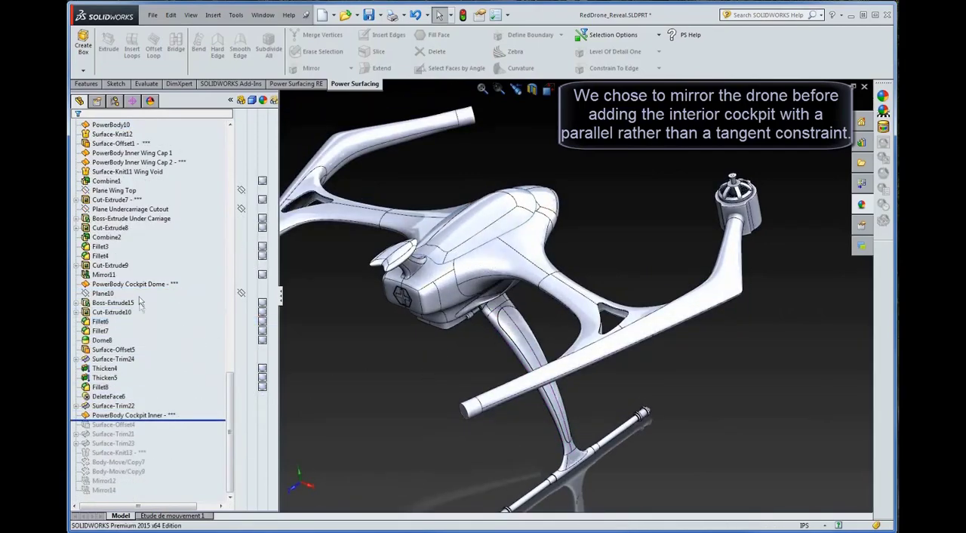
pyautogui.click(134, 284)
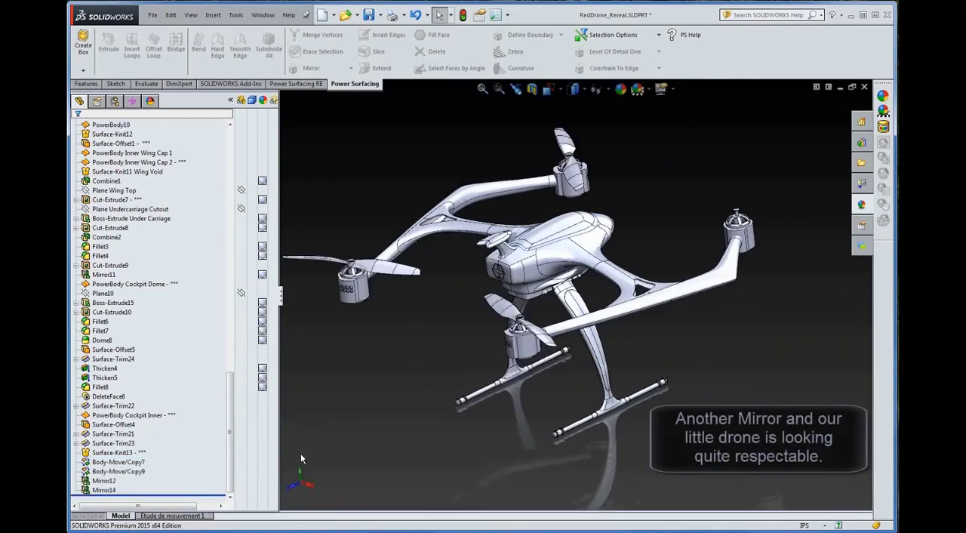
# Show the finished drone Shaded from the front and scroll the feature tree to the top.
pyautogui.click(582, 89)
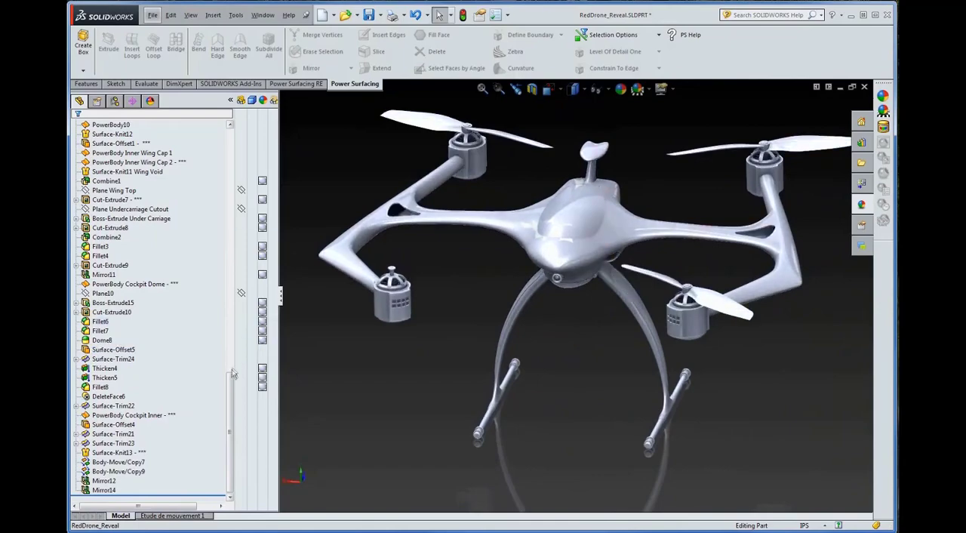
pyautogui.scroll(3)
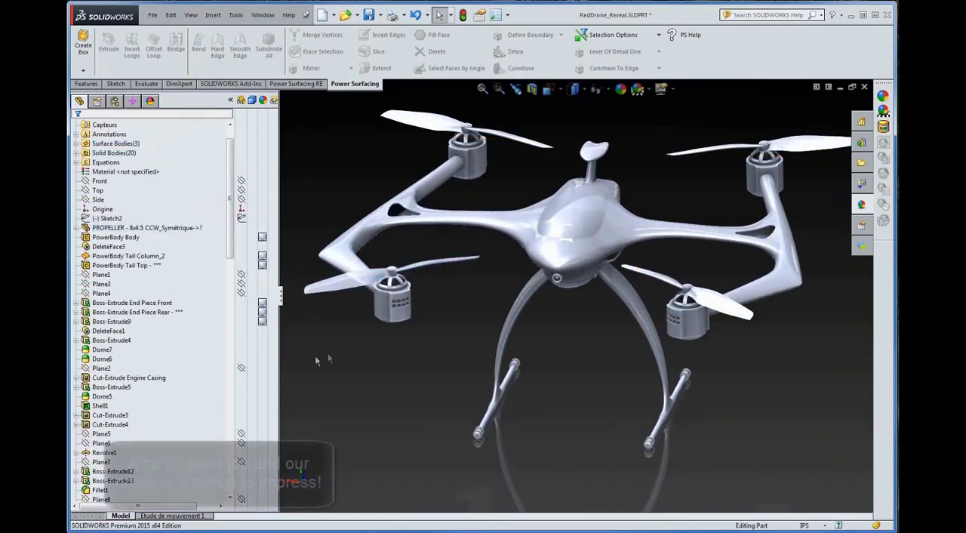